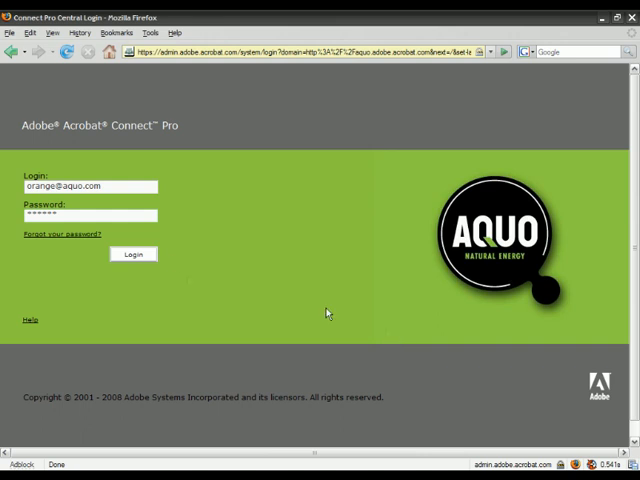
# Sign in as the learner and continue the New Hire Training curriculum
pyautogui.click(132, 254)
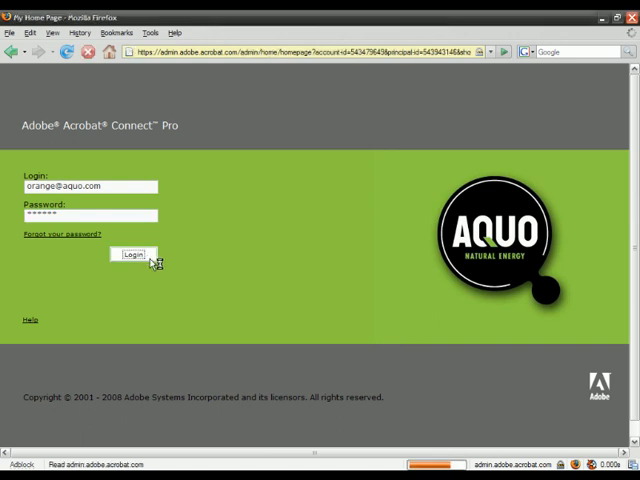
pyautogui.click(133, 253)
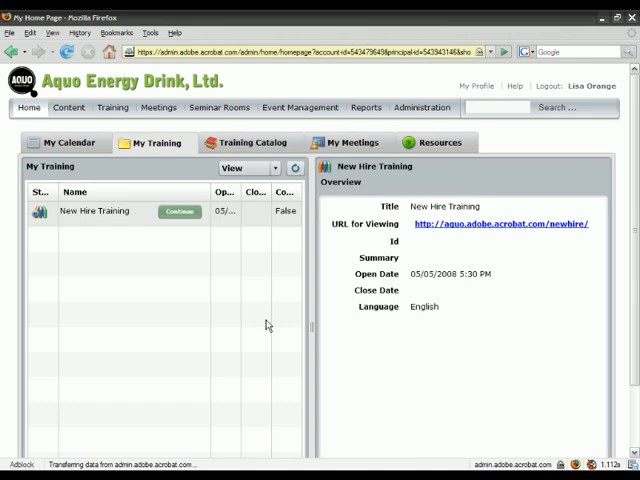
pyautogui.moveTo(112, 232)
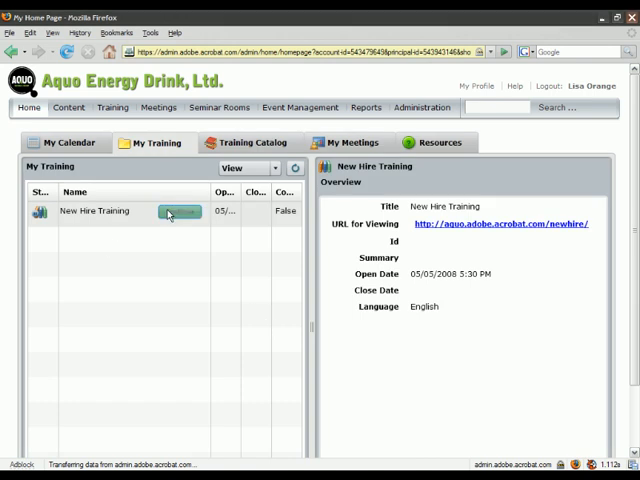
pyautogui.click(178, 212)
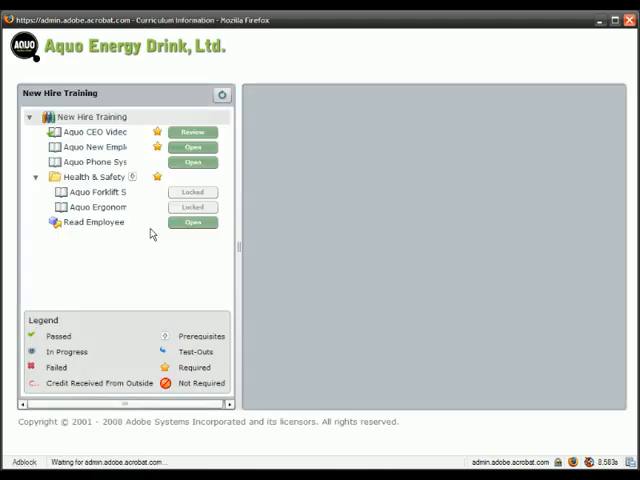
# View the New Hire Training root's status, then the Read Employee Manual item
pyautogui.click(99, 116)
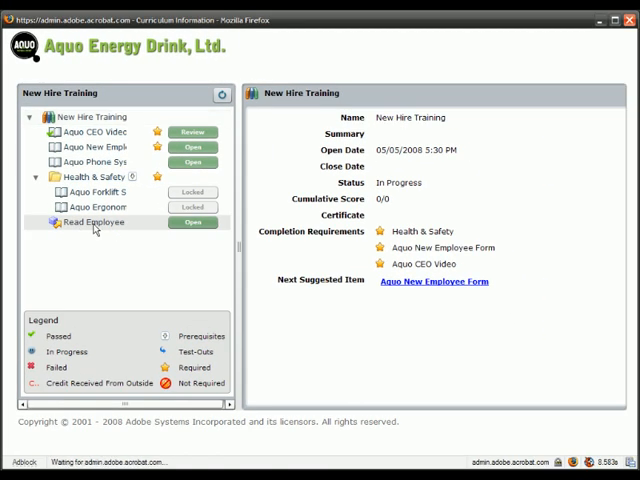
pyautogui.click(88, 221)
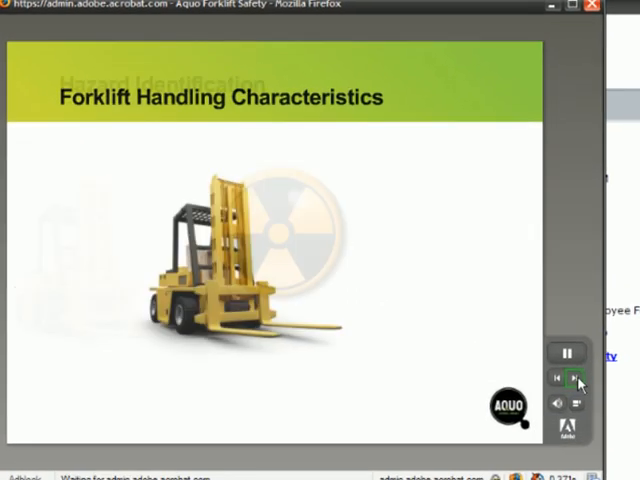
# Advance the Aquo Forklift Safety presentation to its next slide
pyautogui.click(568, 378)
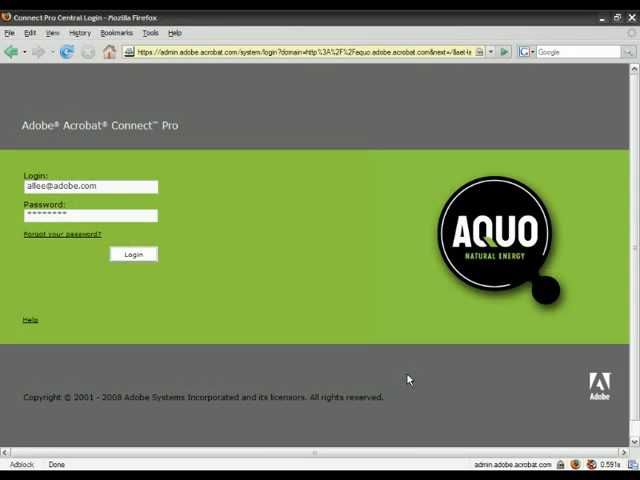
# Sign in as the manager and open New Hire Training from Shared Training
pyautogui.click(132, 254)
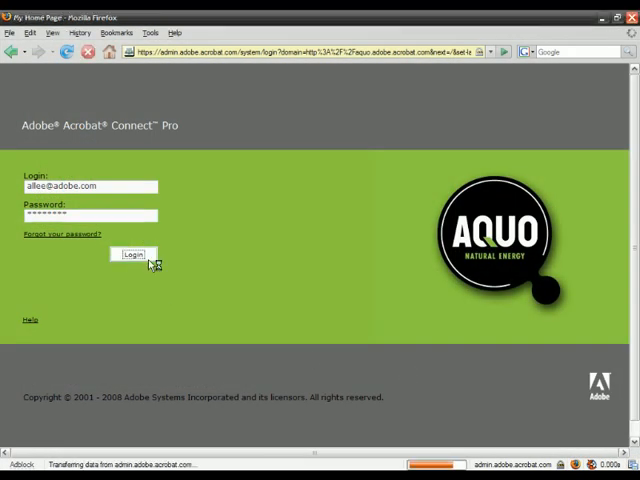
pyautogui.click(133, 253)
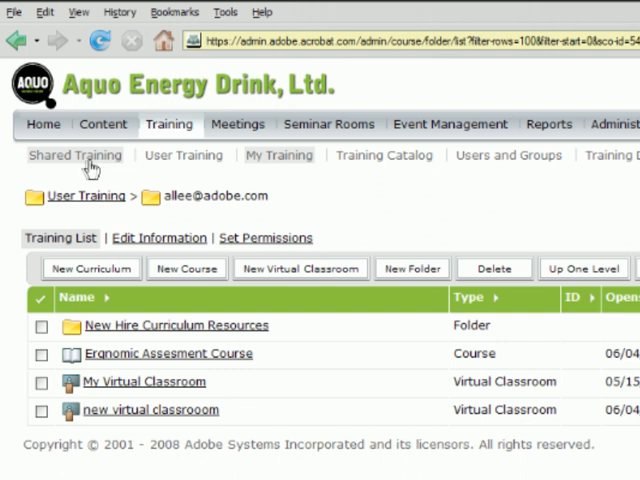
pyautogui.click(74, 155)
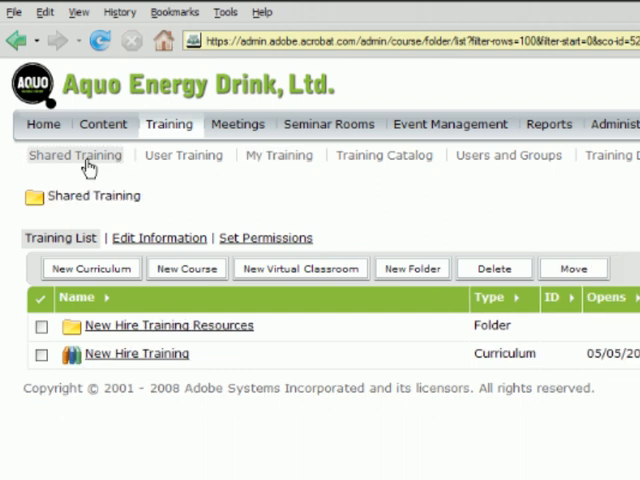
pyautogui.moveTo(143, 360)
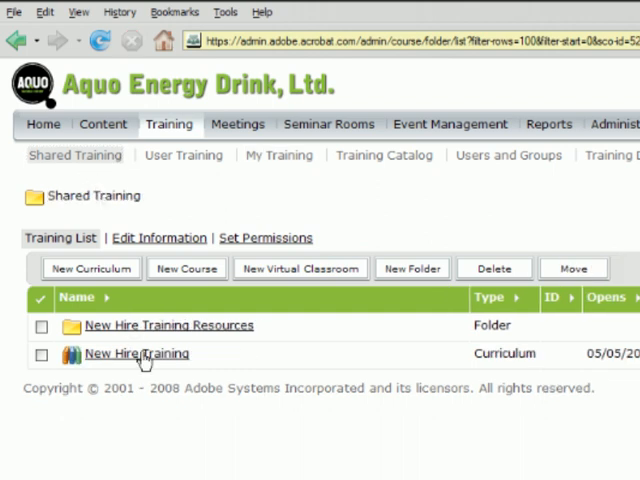
pyautogui.click(135, 353)
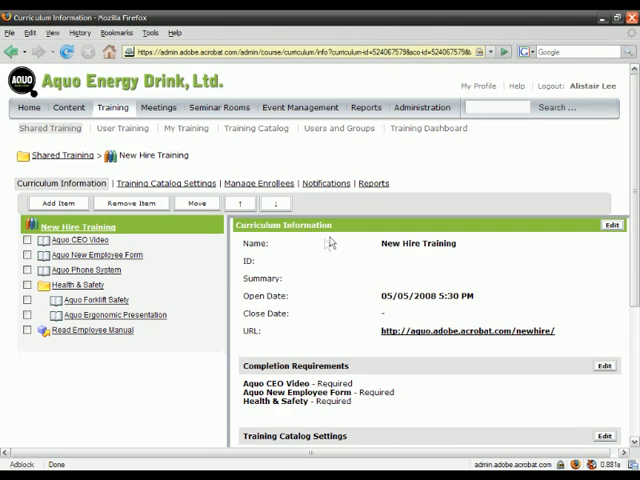
pyautogui.moveTo(349, 278)
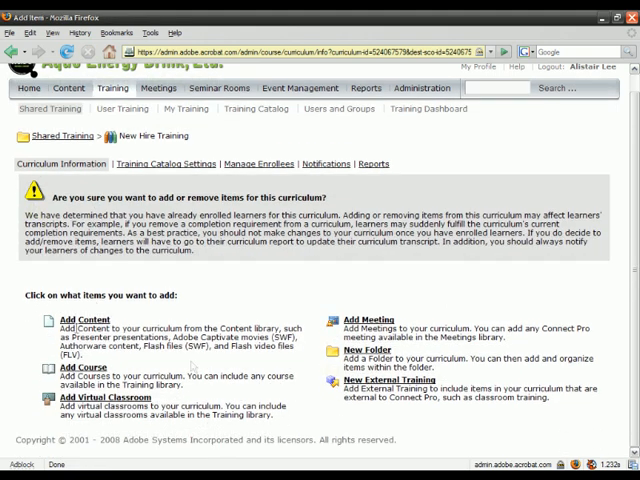
# Scroll through the enrolled-learner warning and item types on the add-items page
pyautogui.scroll(-3)
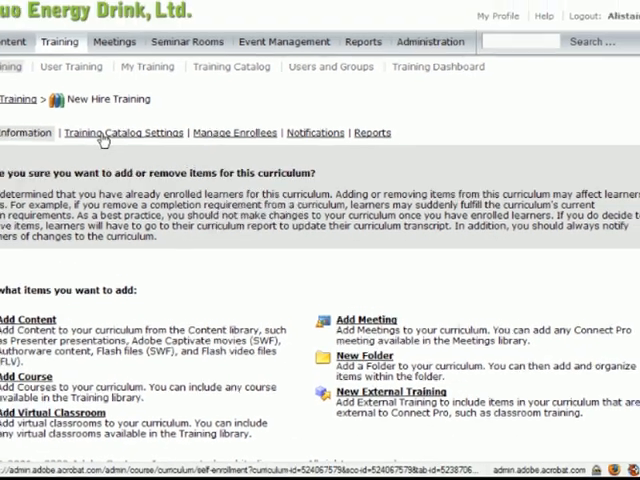
# List New Hire Training in the catalog for self-enrollment requiring course manager approval
pyautogui.click(120, 131)
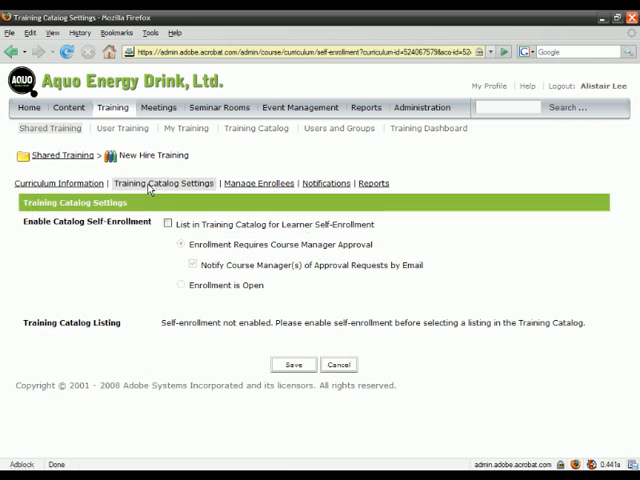
pyautogui.click(166, 224)
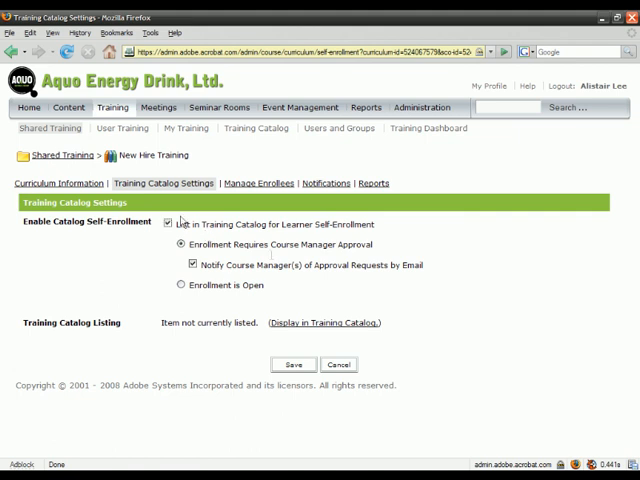
pyautogui.click(176, 285)
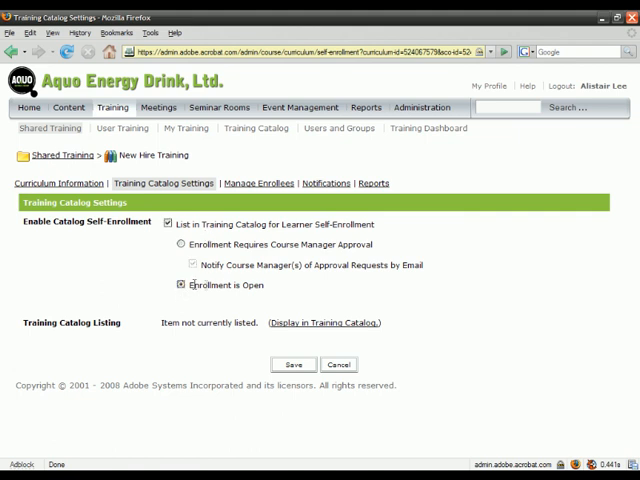
pyautogui.click(179, 244)
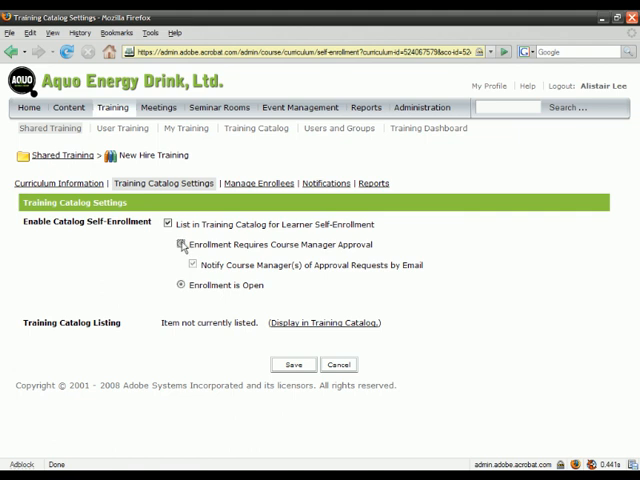
pyautogui.click(180, 245)
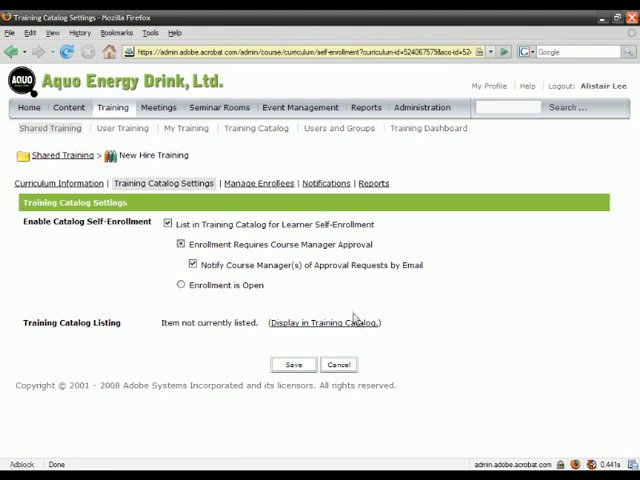
pyautogui.click(259, 183)
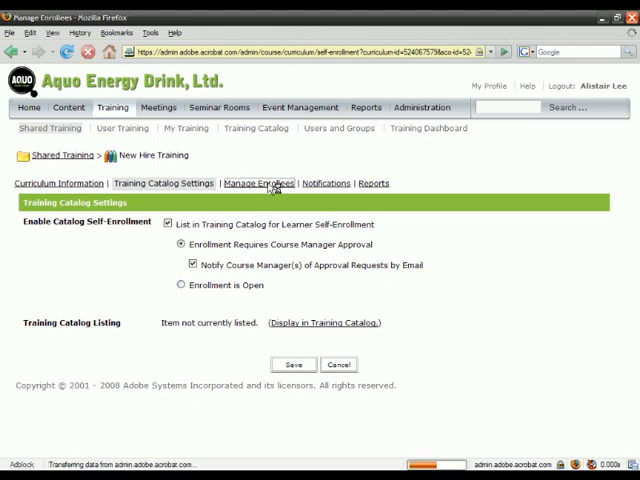
# Review New Hire Training's enrollees, then view its empty pending notifications
pyautogui.click(256, 183)
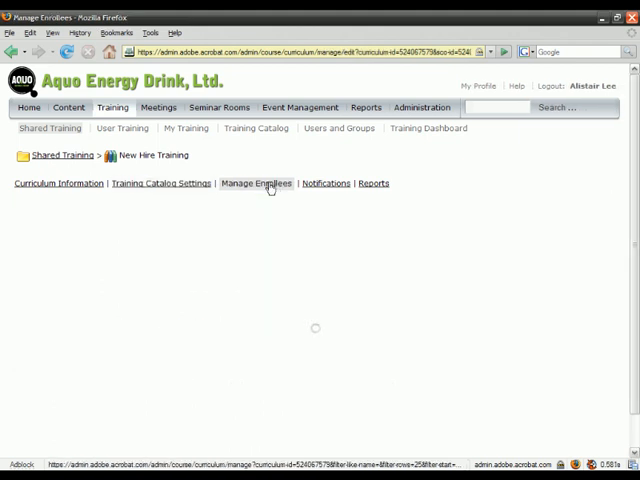
pyautogui.click(255, 183)
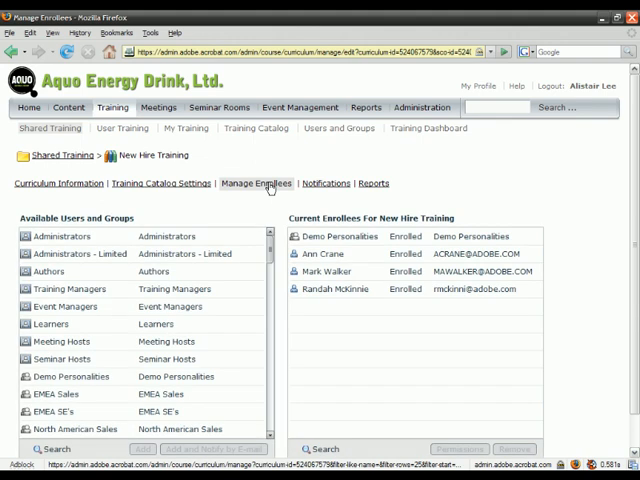
pyautogui.click(340, 236)
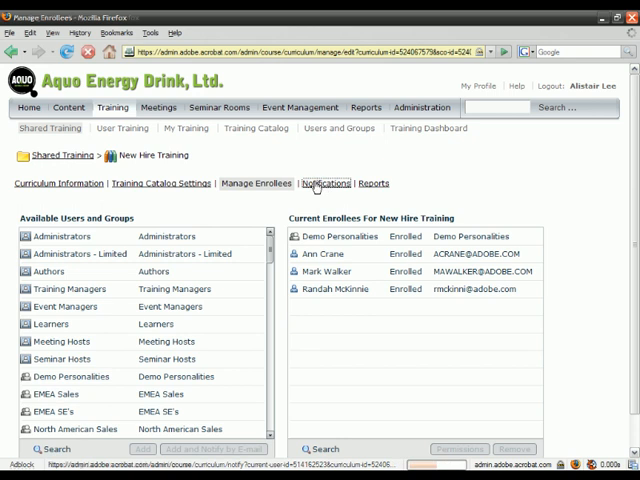
pyautogui.click(324, 183)
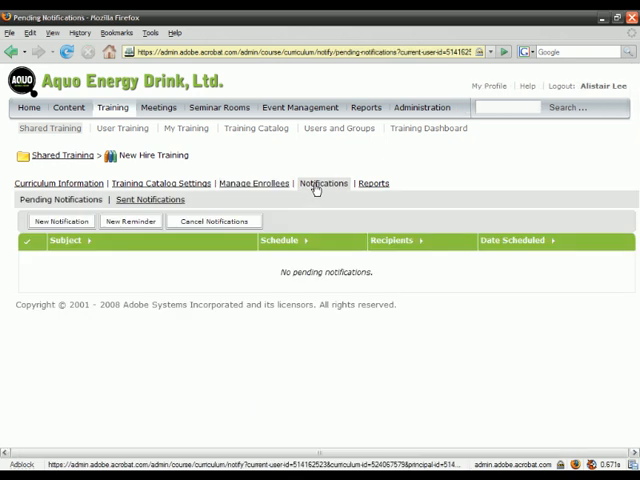
pyautogui.click(60, 221)
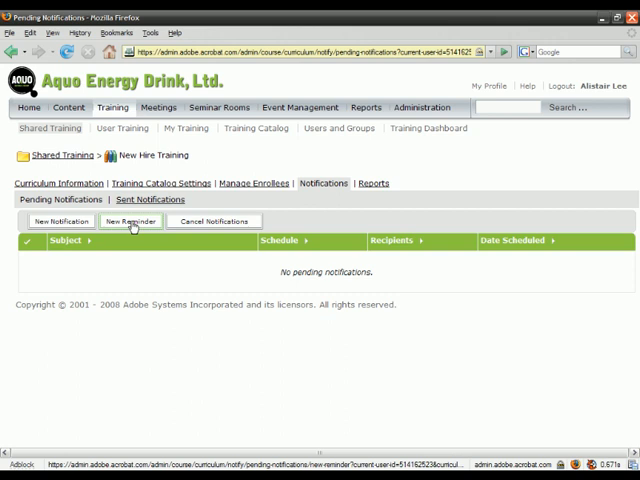
# Start a new curriculum reminder and select 'Disable curriculum reminders'
pyautogui.click(130, 221)
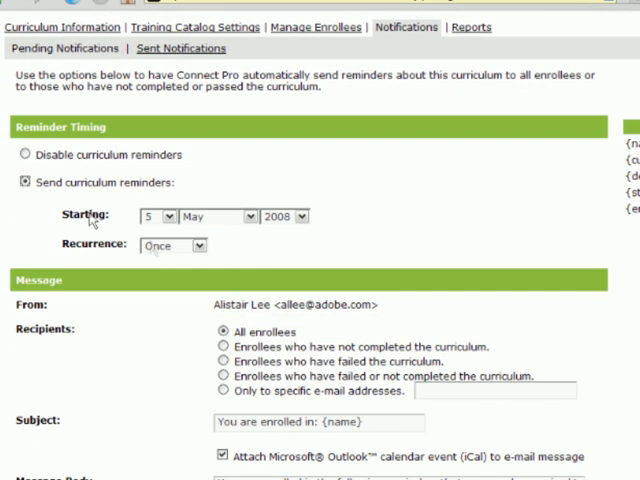
pyautogui.click(190, 246)
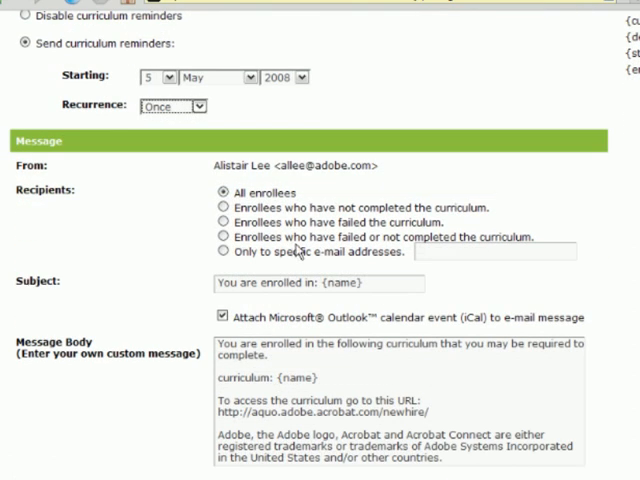
pyautogui.moveTo(297, 205)
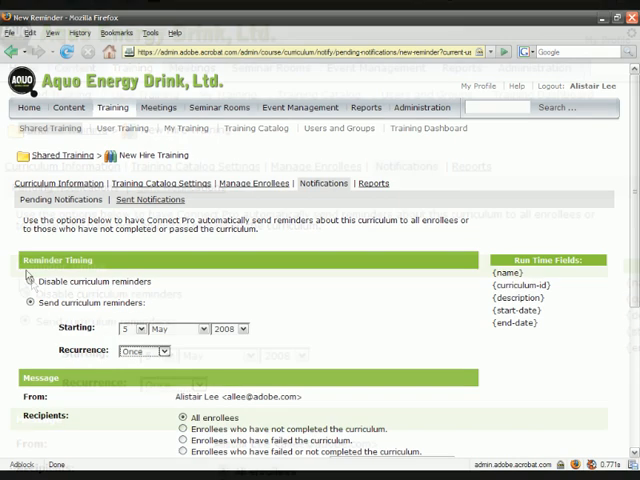
pyautogui.click(31, 281)
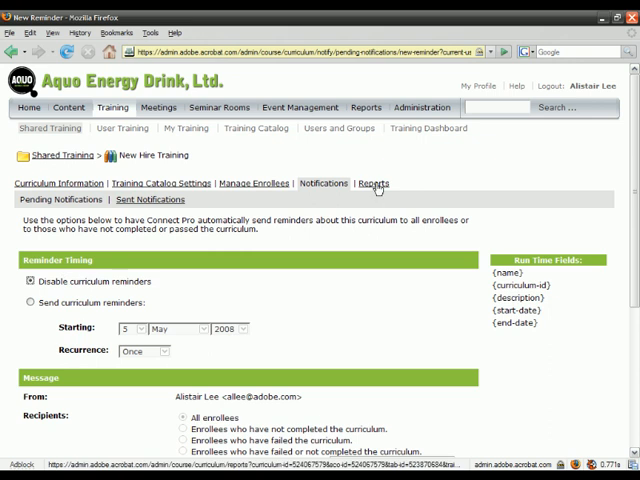
# Open the curriculum's Reports tab and scroll through the summary report
pyautogui.click(372, 183)
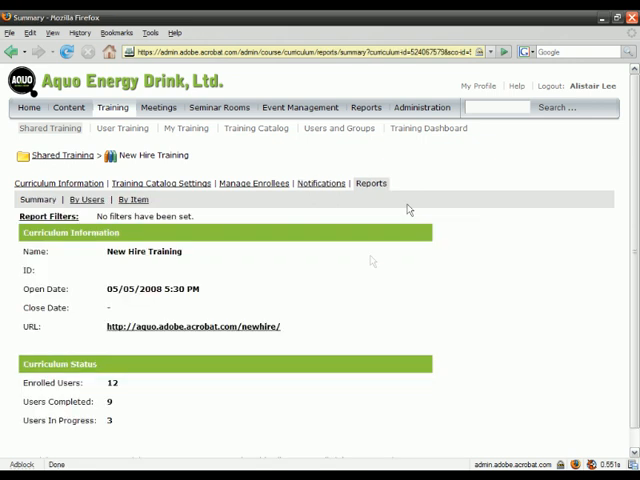
pyautogui.scroll(-3)
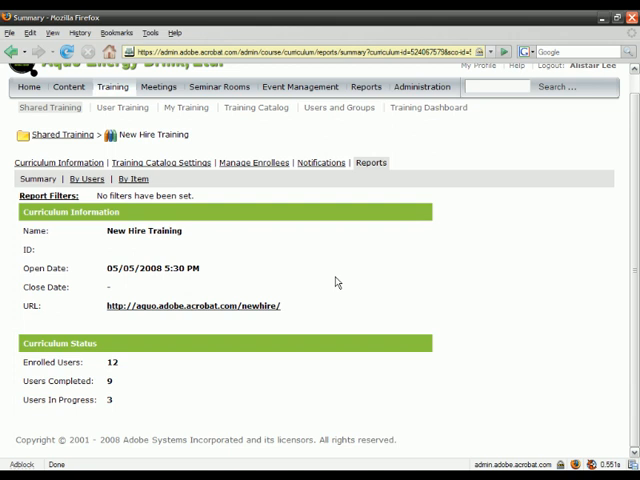
pyautogui.moveTo(315, 393)
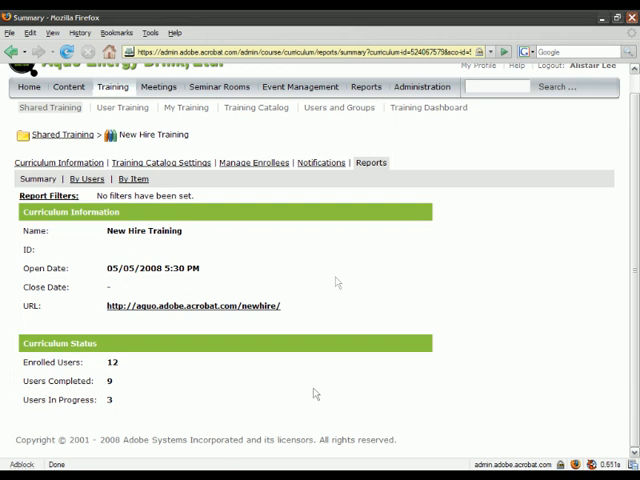
pyautogui.moveTo(314, 393)
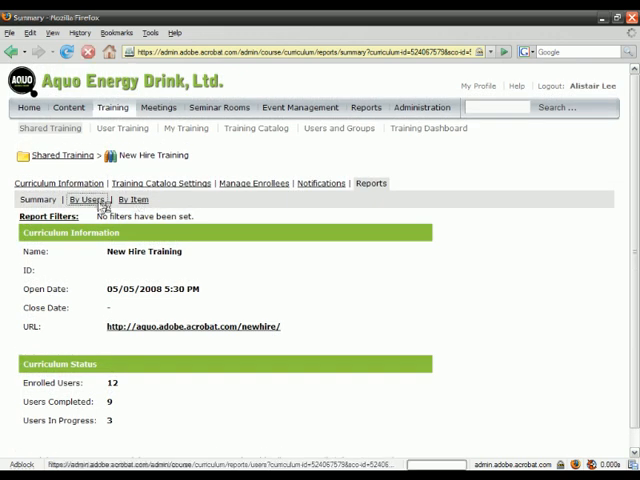
# Show the curriculum report broken down by users and scroll through it
pyautogui.click(79, 199)
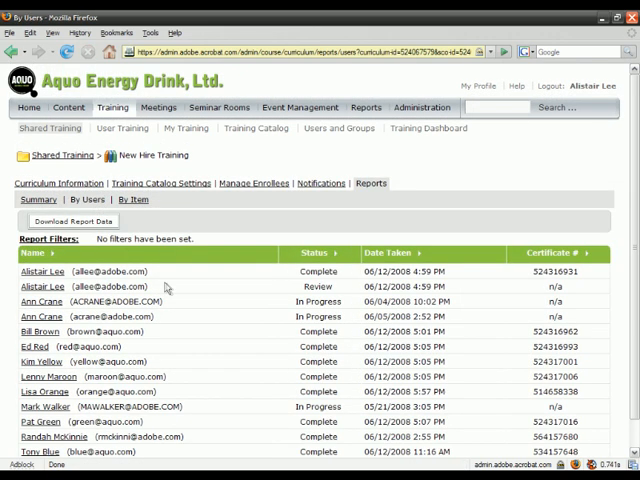
pyautogui.scroll(-3)
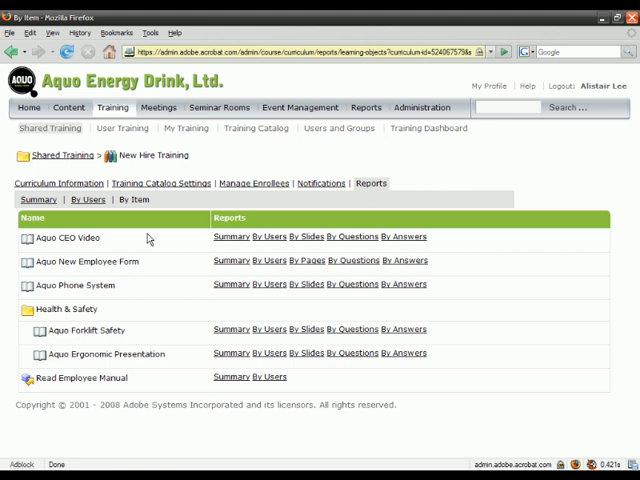
pyautogui.moveTo(143, 263)
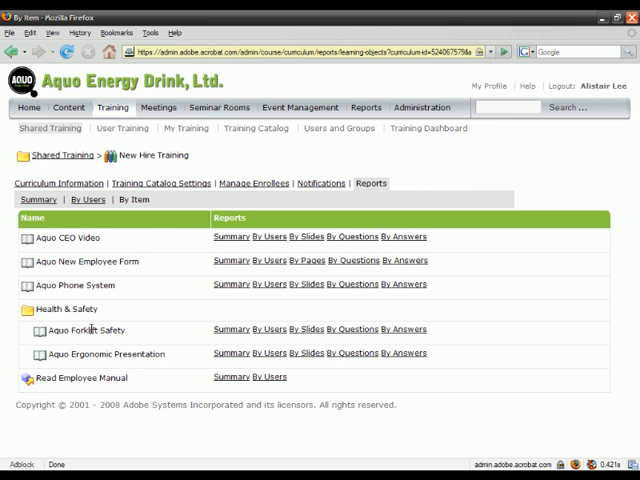
pyautogui.moveTo(351, 333)
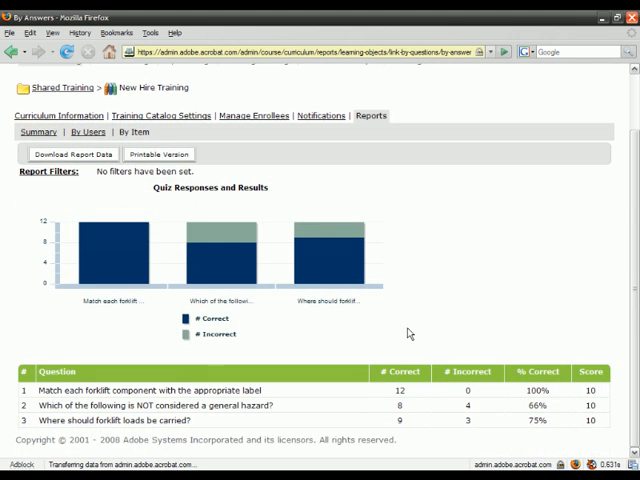
pyautogui.moveTo(137, 274)
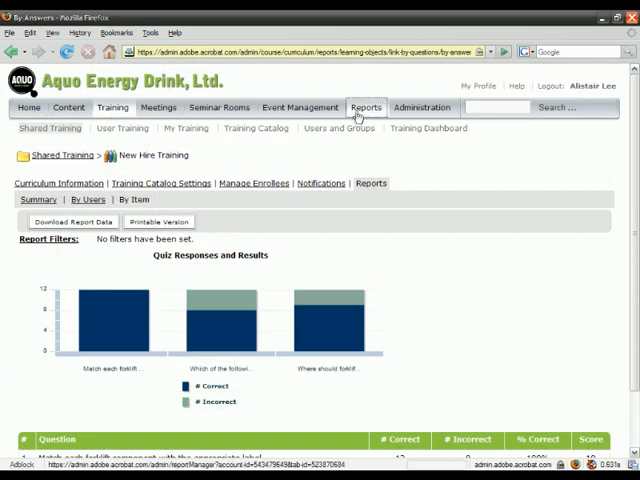
# Start a Curriculum report from Reports and expand the Shared Training folder
pyautogui.click(367, 107)
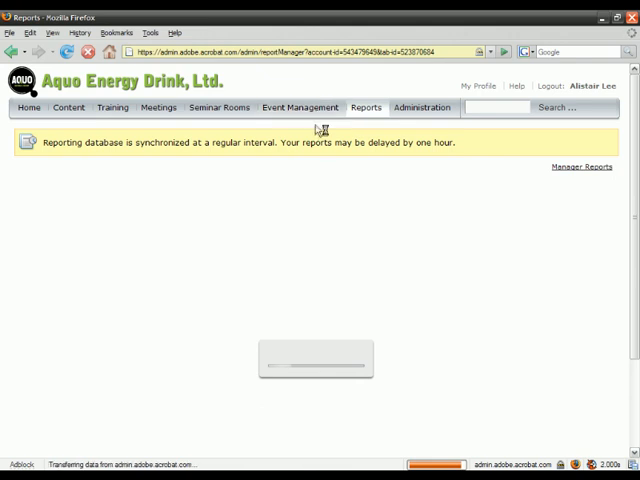
pyautogui.moveTo(313, 164)
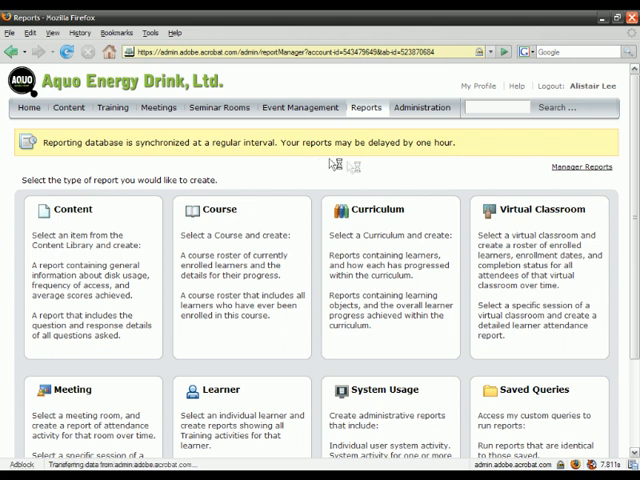
pyautogui.moveTo(388, 278)
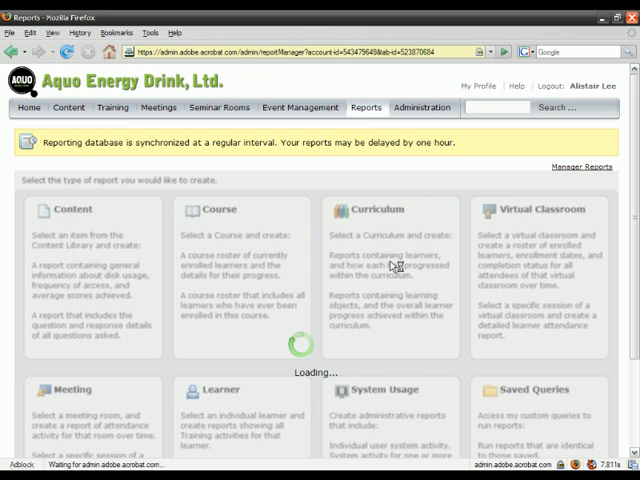
pyautogui.click(375, 209)
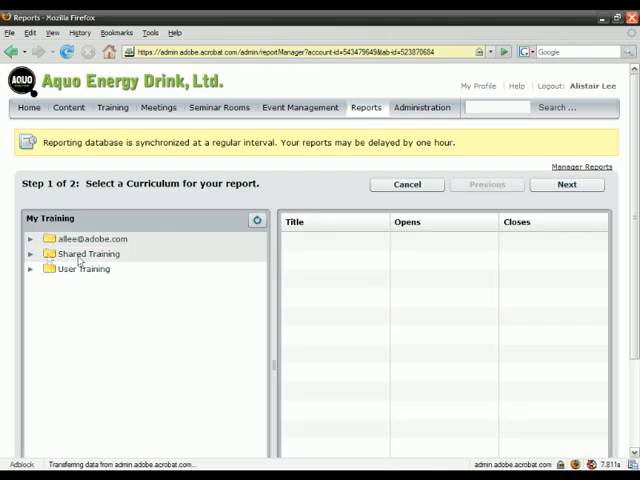
pyautogui.click(27, 253)
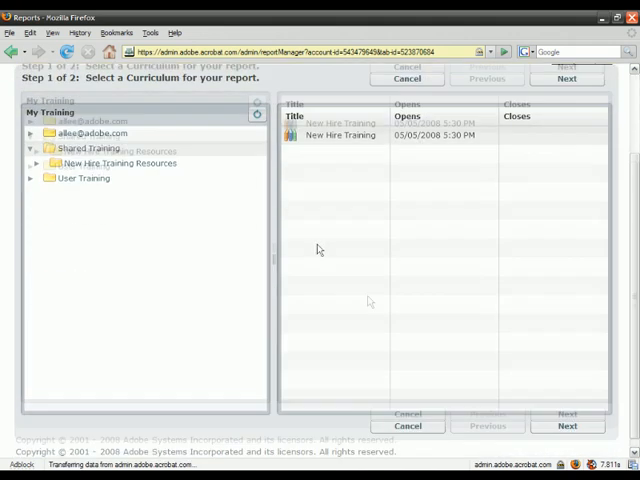
# Pick New Hire Training, pass the filters step, and show the available report fields
pyautogui.click(564, 78)
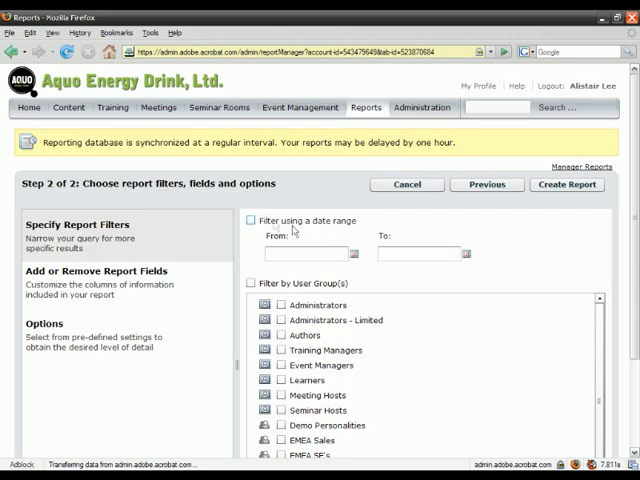
pyautogui.moveTo(297, 230)
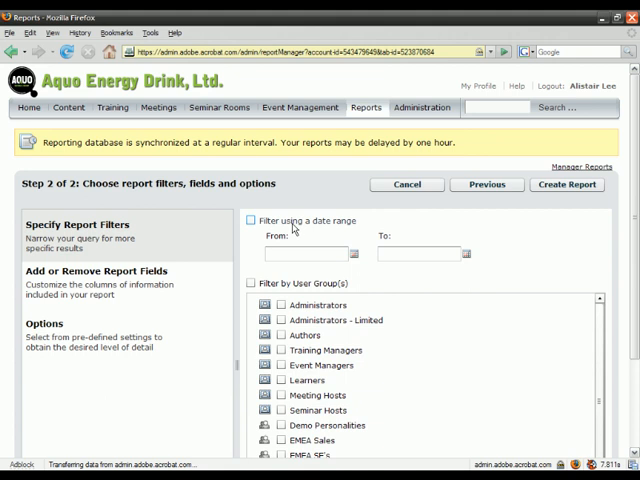
pyautogui.click(251, 221)
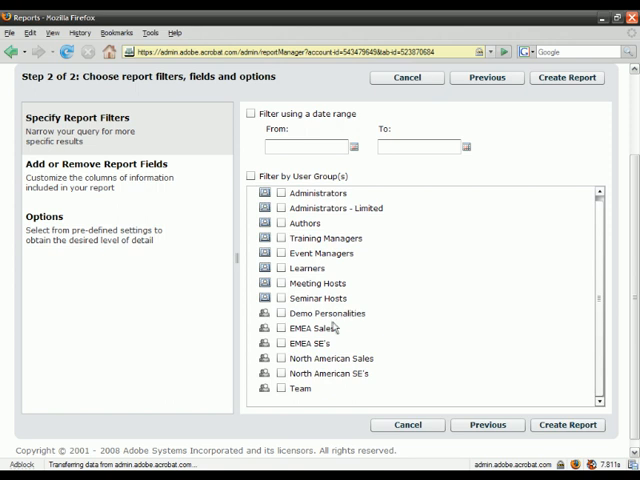
pyautogui.moveTo(284, 358)
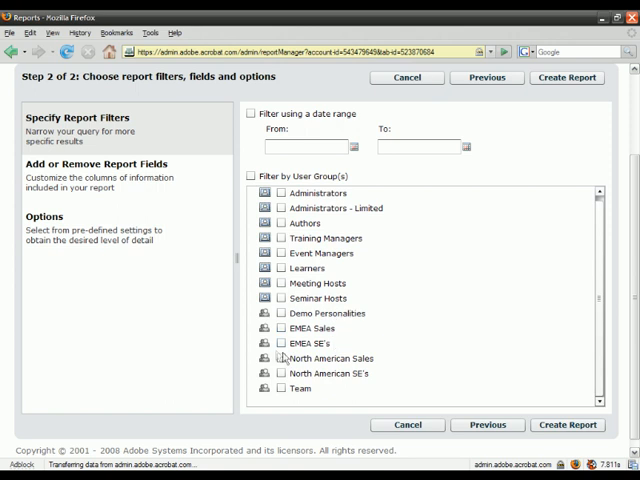
pyautogui.click(280, 358)
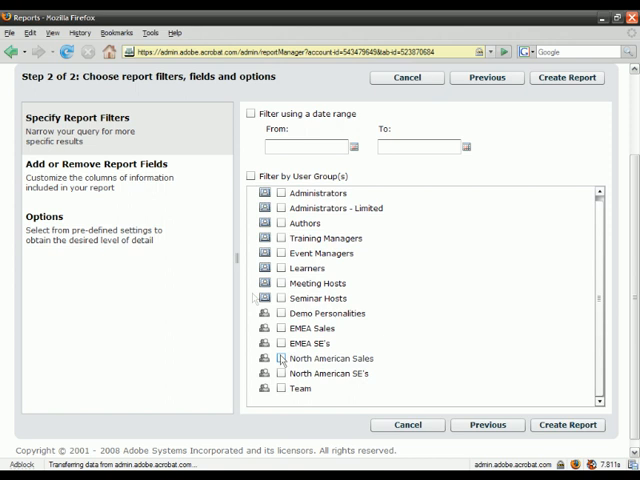
pyautogui.click(105, 164)
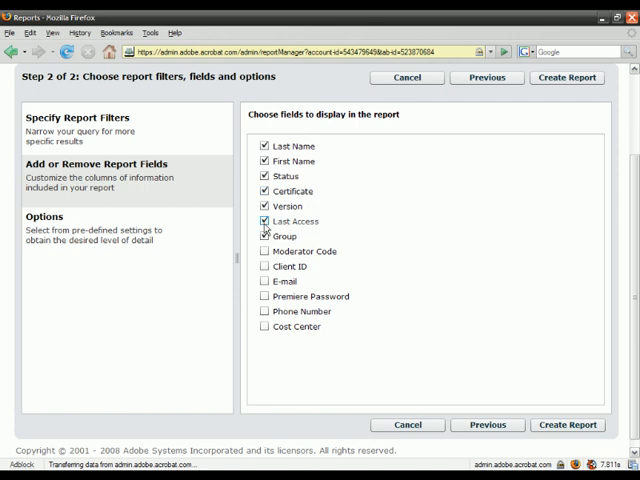
# Swap Last Access and Group for Phone Number and Cost Center, then create the report
pyautogui.click(262, 221)
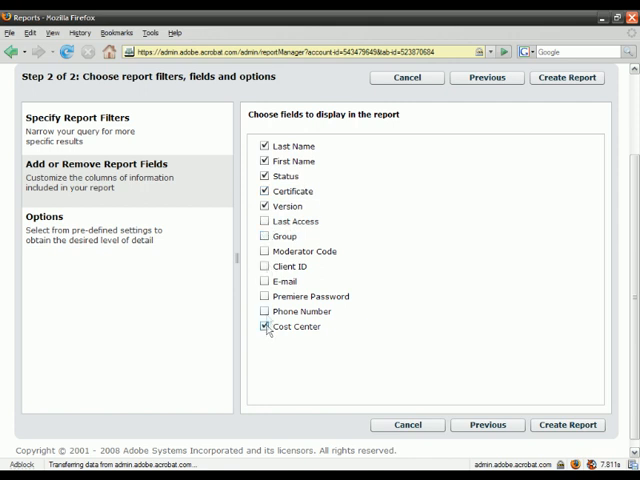
pyautogui.click(259, 311)
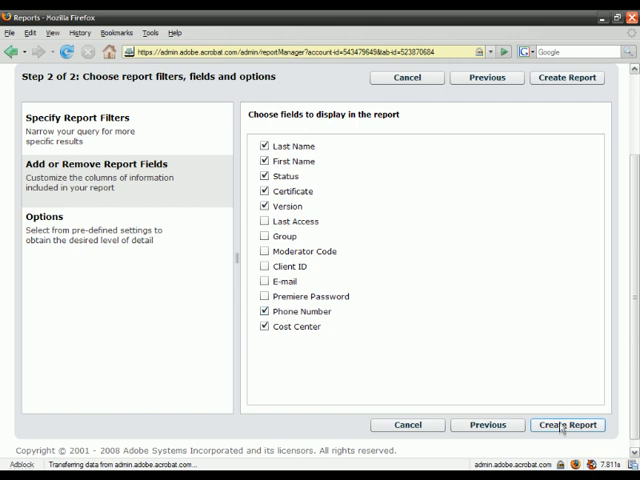
pyautogui.click(44, 216)
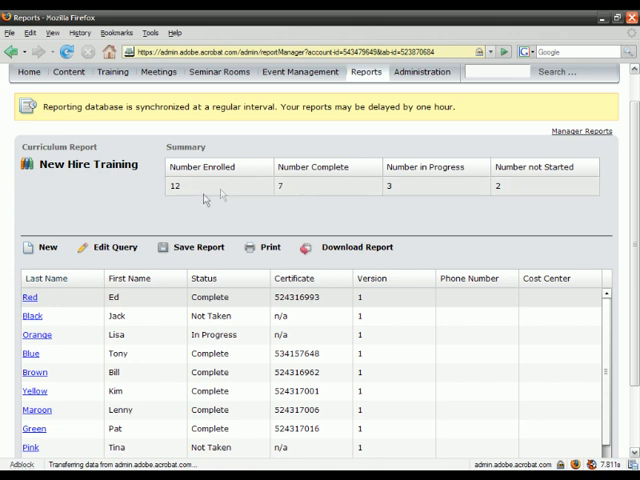
pyautogui.scroll(-3)
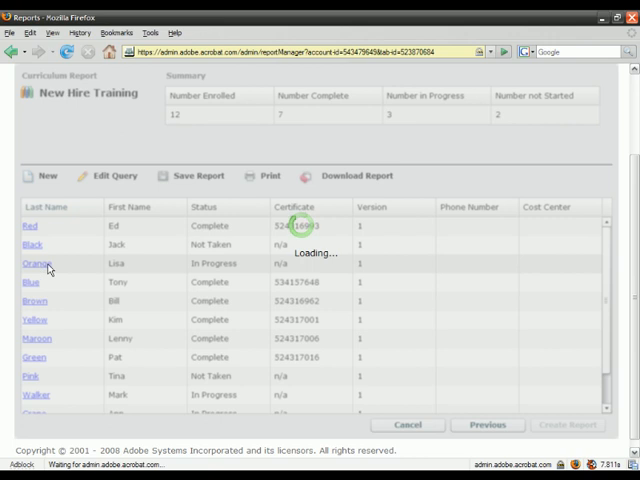
pyautogui.click(32, 263)
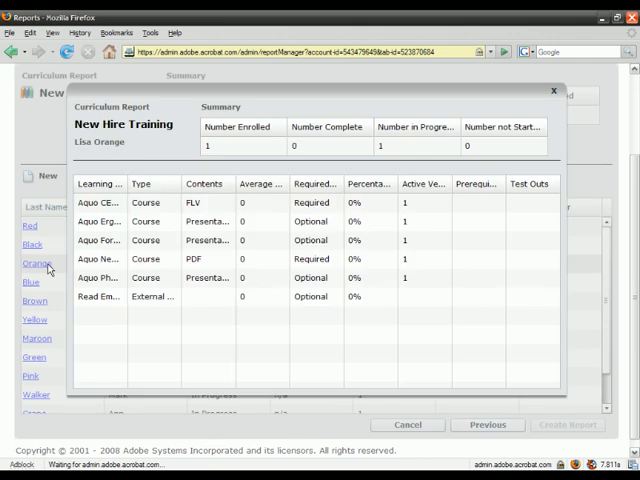